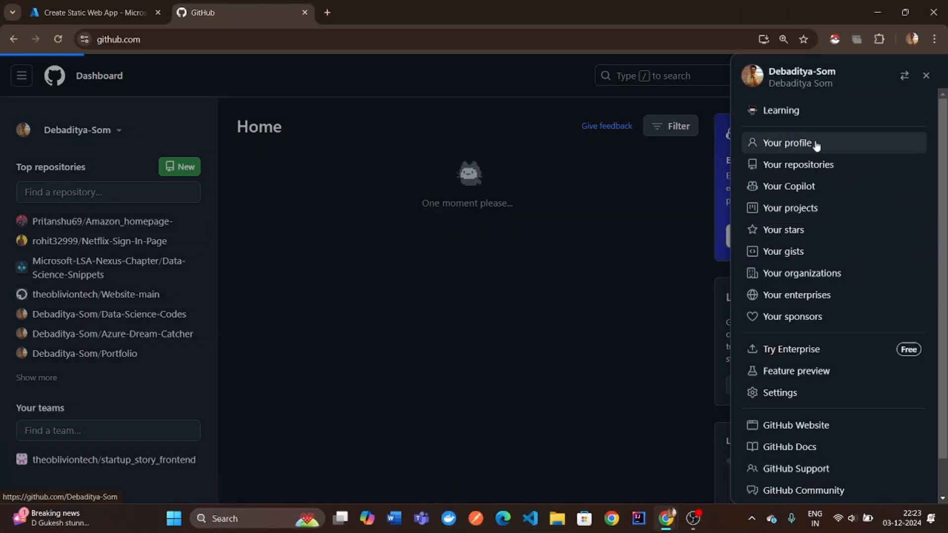
Step: Create a private GitHub repository named YouTube-Demo, initialized with a README file
click(786, 143)
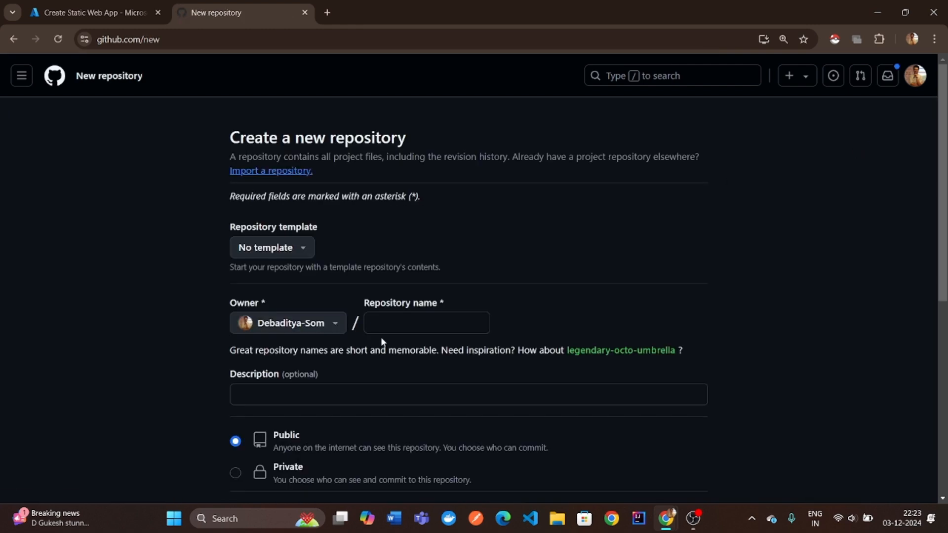
text(YouTube-Demo)
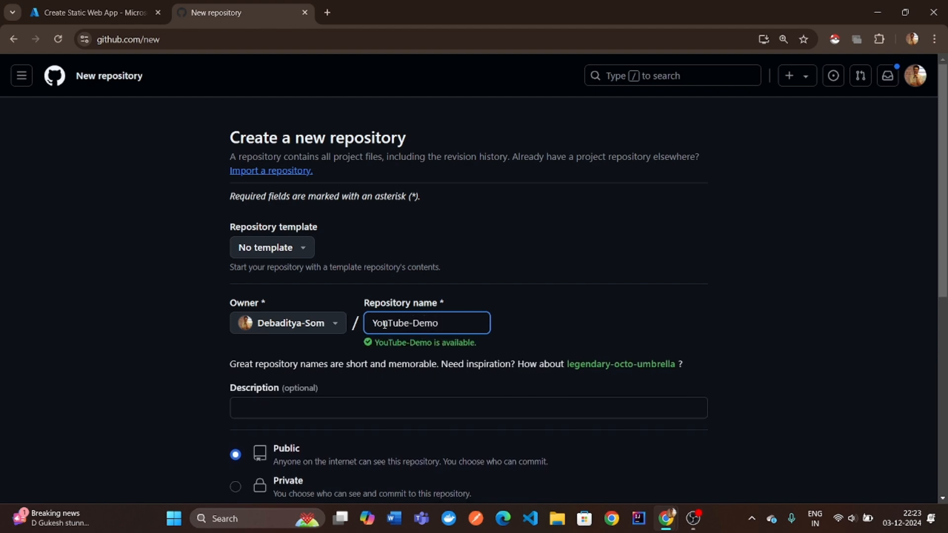
scroll(down, 3)
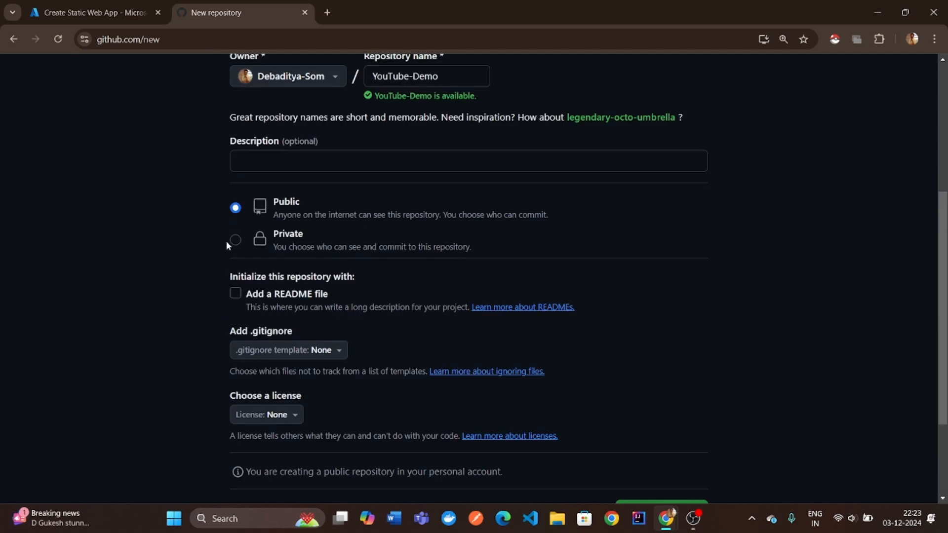
click(652, 378)
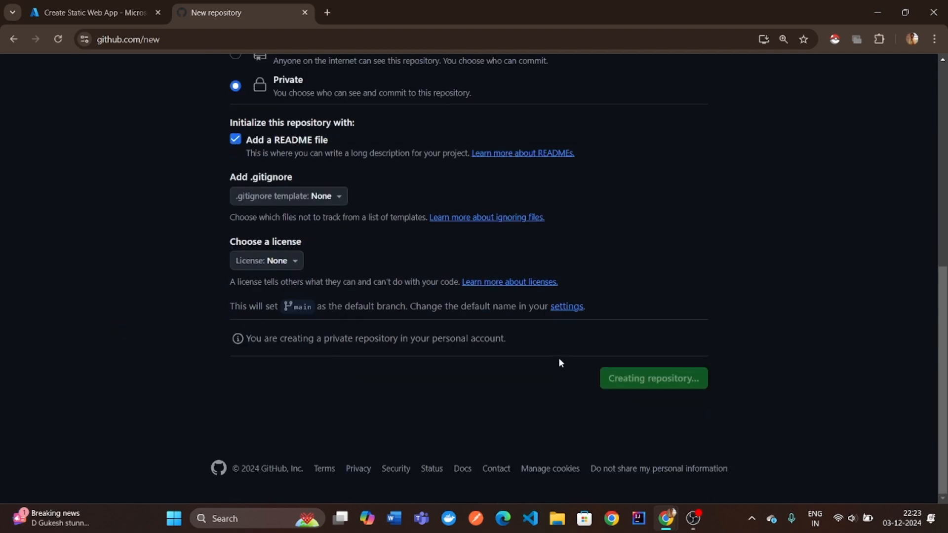
click(652, 378)
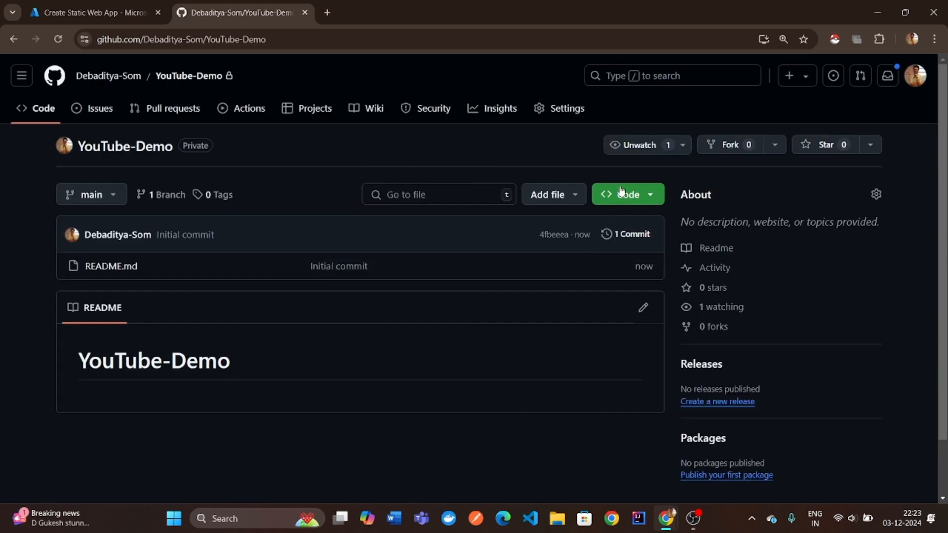
Step: Open the Azure-Static folder in VS Code and cd into YouTube-Demo
click(556, 518)
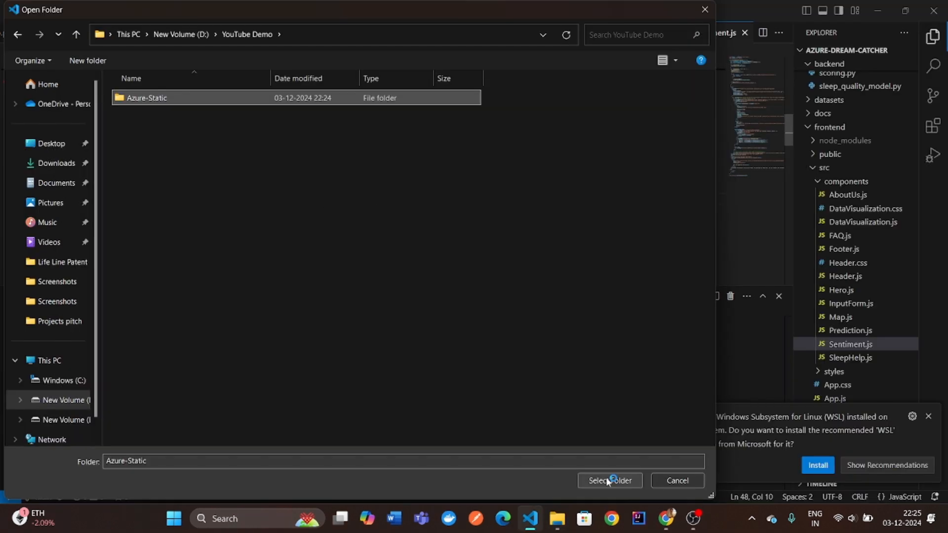
click(609, 480)
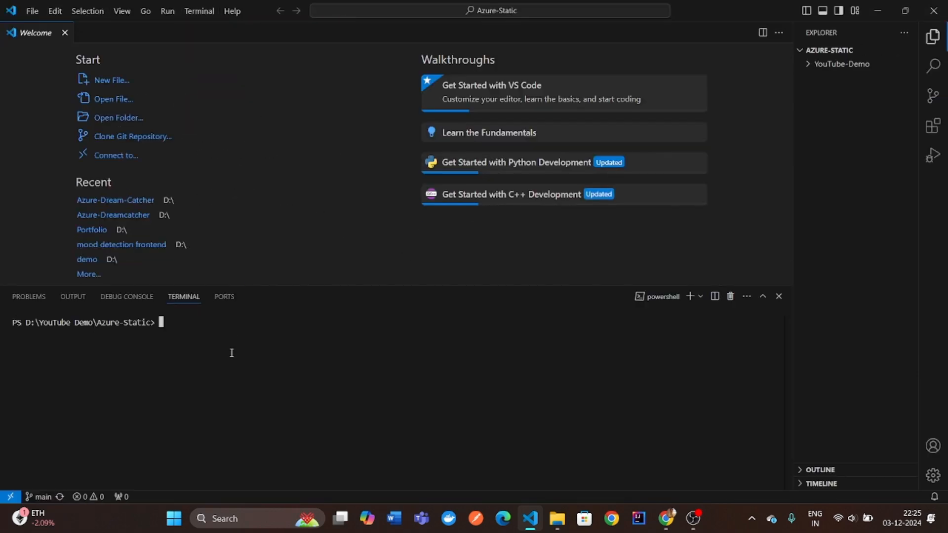
text(cd Y)
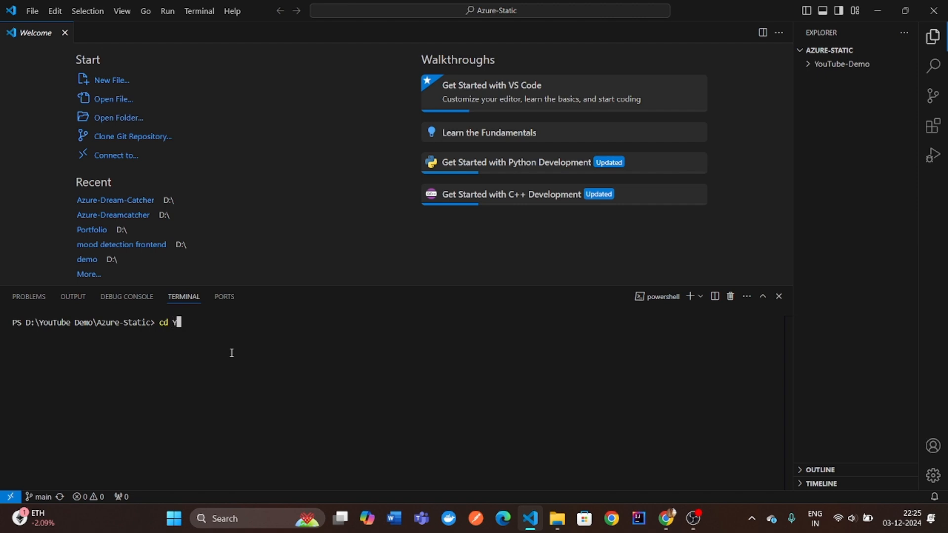
text(ouTube-Demo)
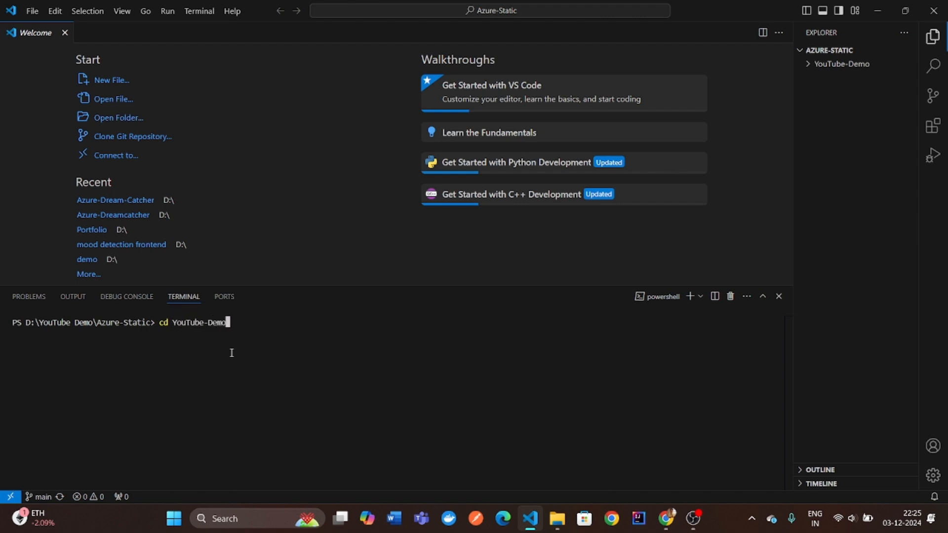
key(Enter)
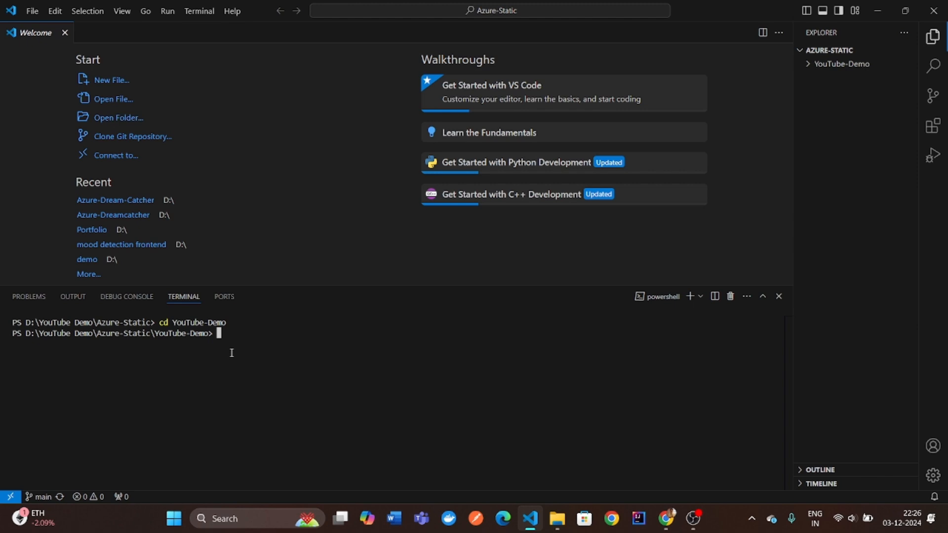
Step: Create the my-app React project with npx create-react-app and run npm start
text(npx c)
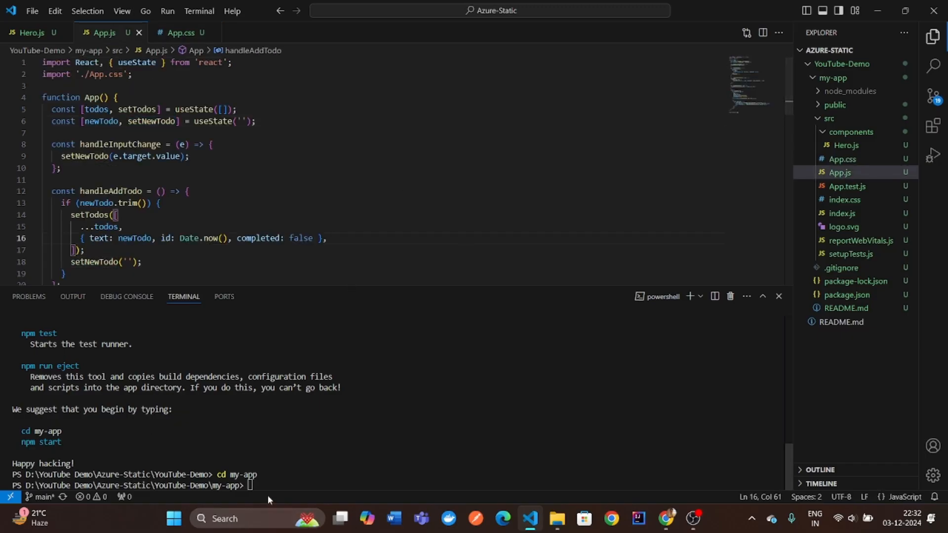
text(npm)
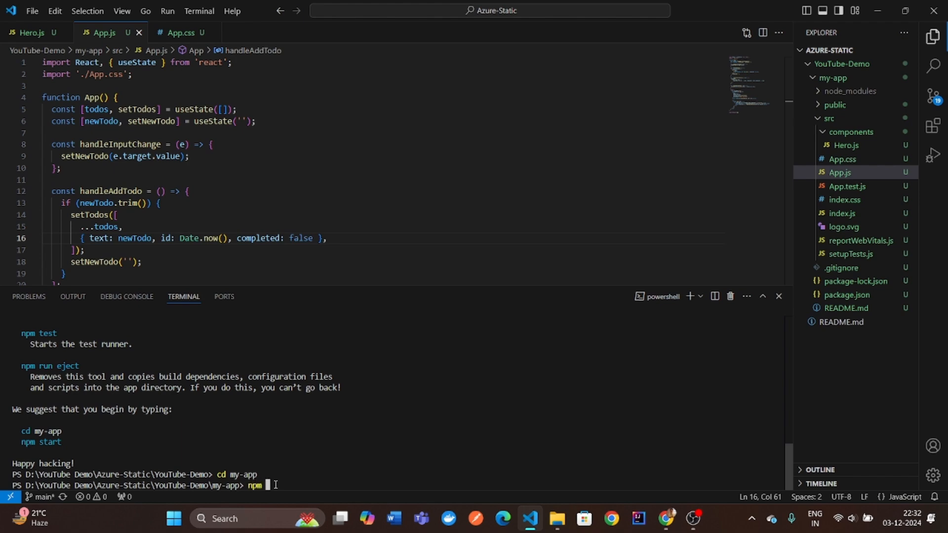
text(start)
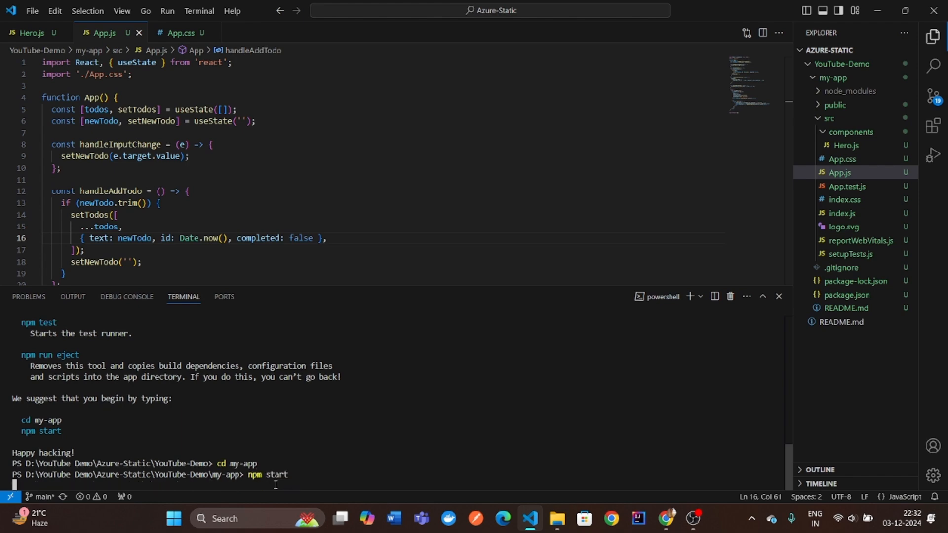
Step: Add 'upload video' to the local to-do list and start adding the next item
click(665, 518)
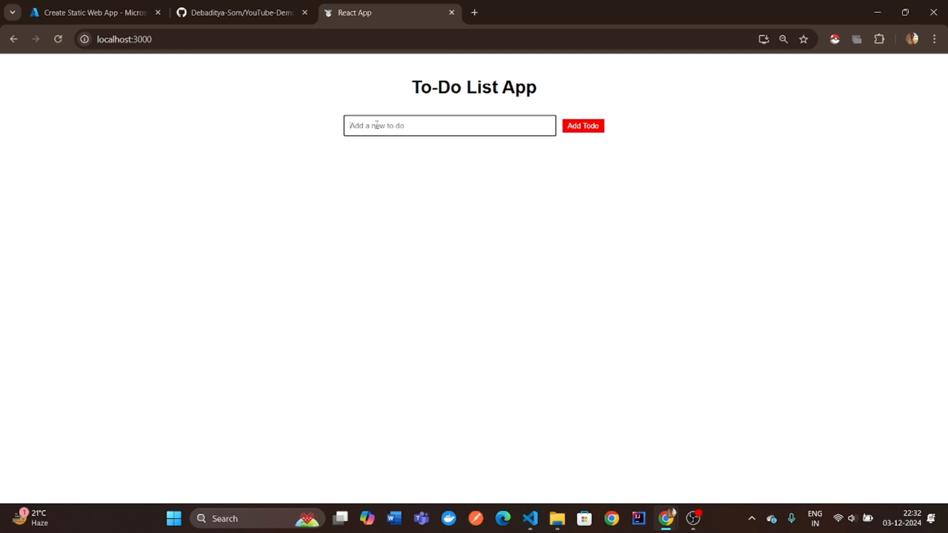
text(upload video)
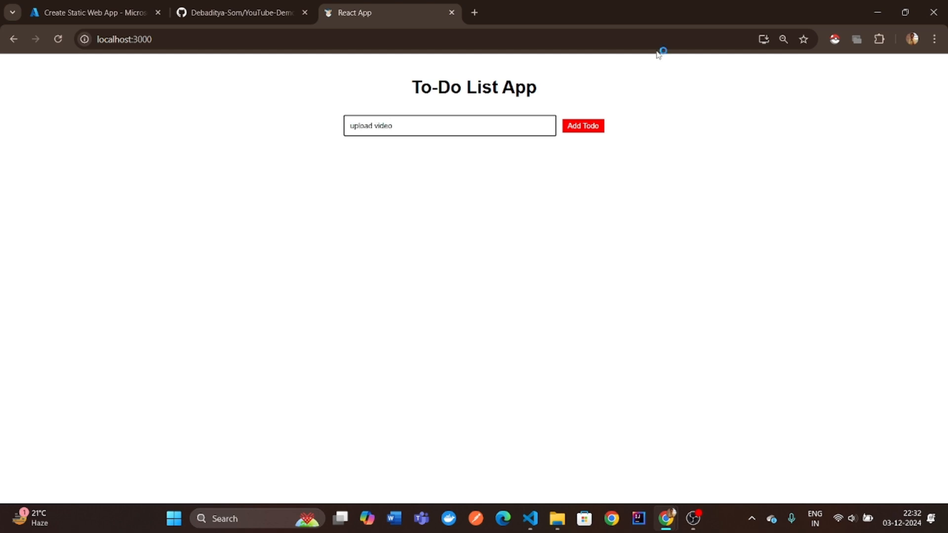
click(582, 126)
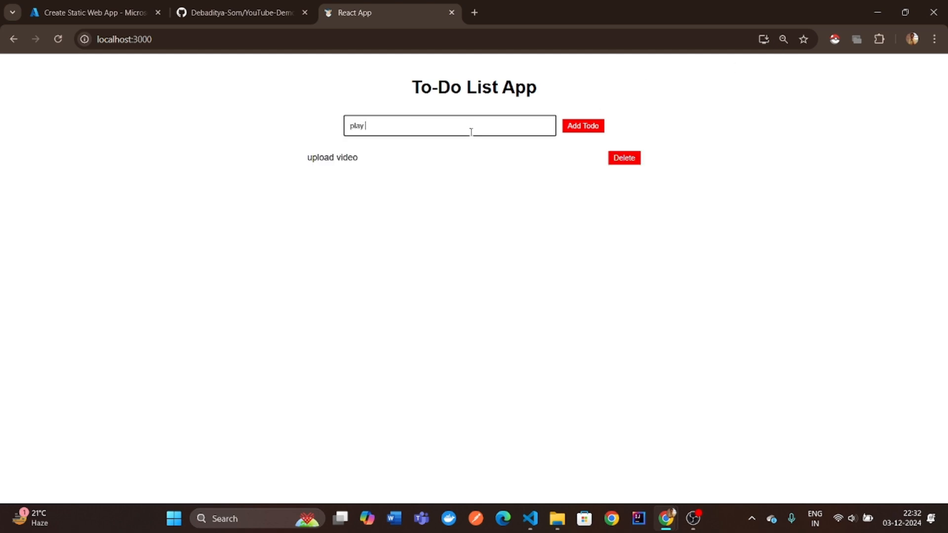
click(530, 523)
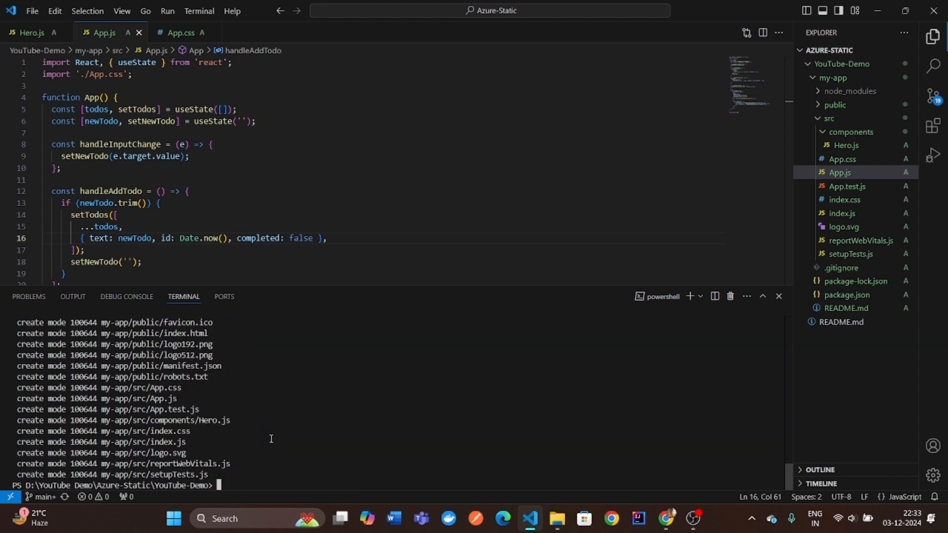
Step: Push the project to GitHub with git push origin main
text(git push origin)
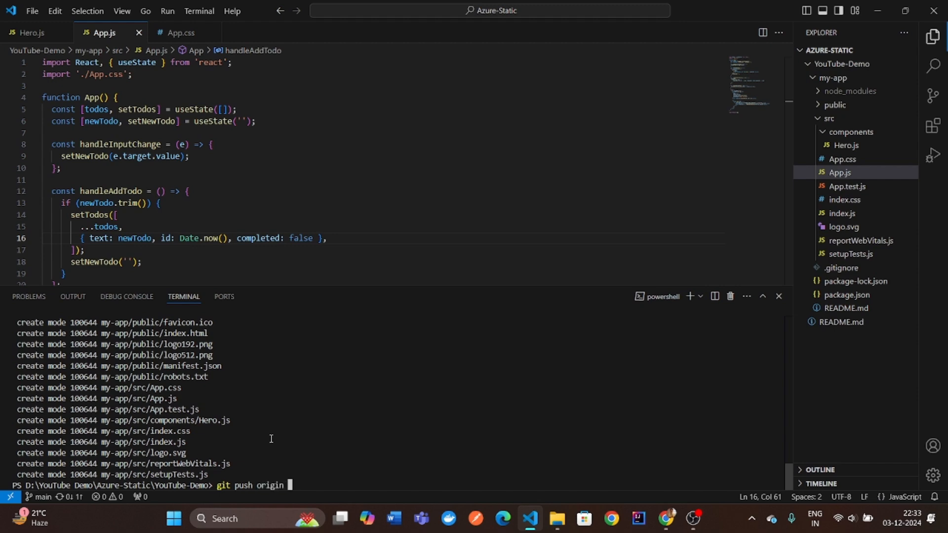
text(main)
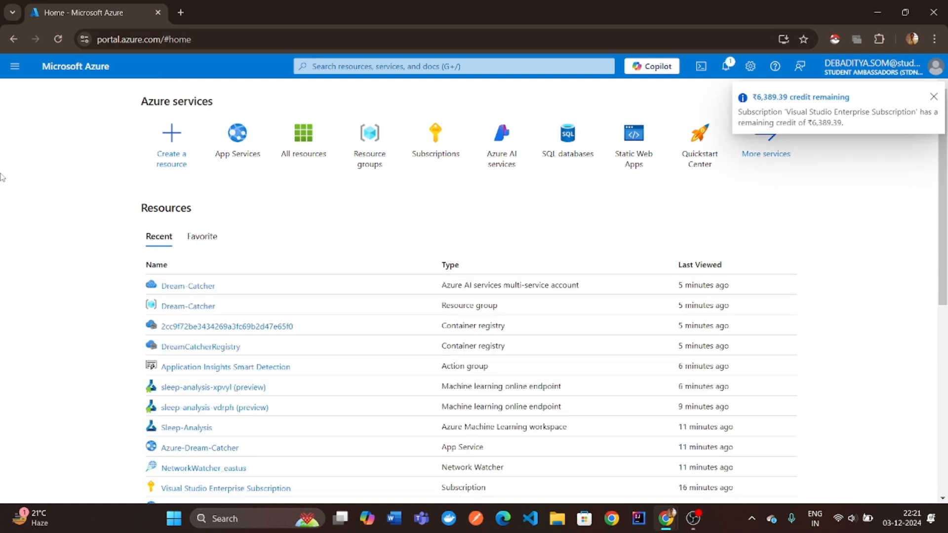
Step: Dismiss the credit notice and search the Marketplace for Static Web App
click(932, 97)
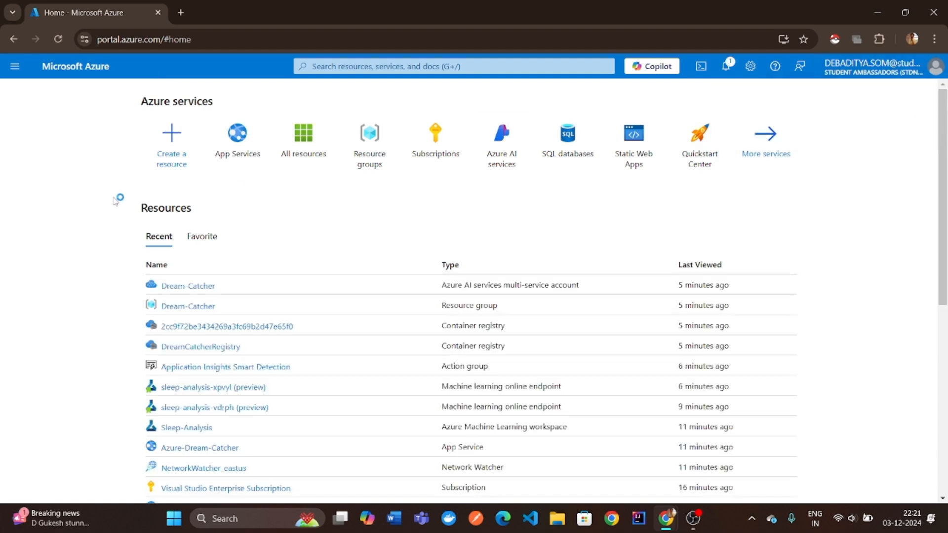
click(171, 142)
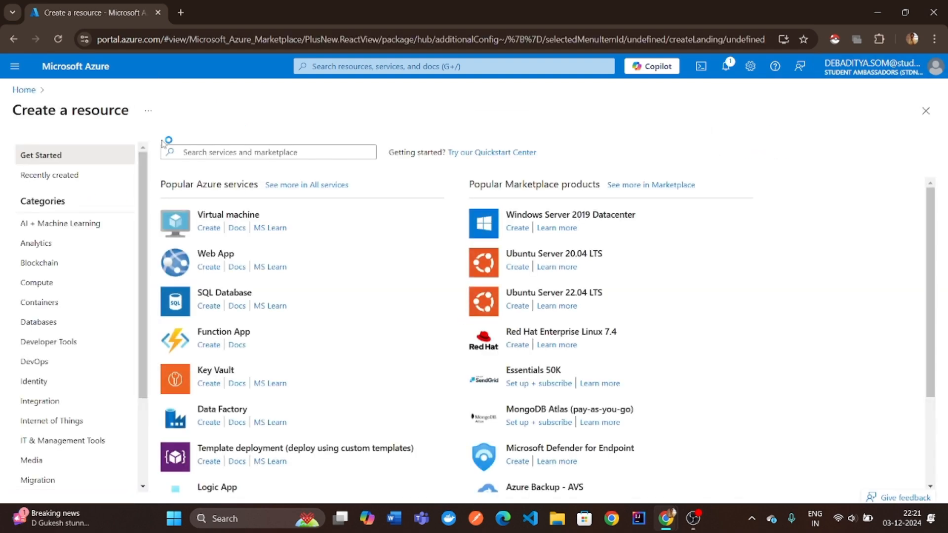
click(268, 152)
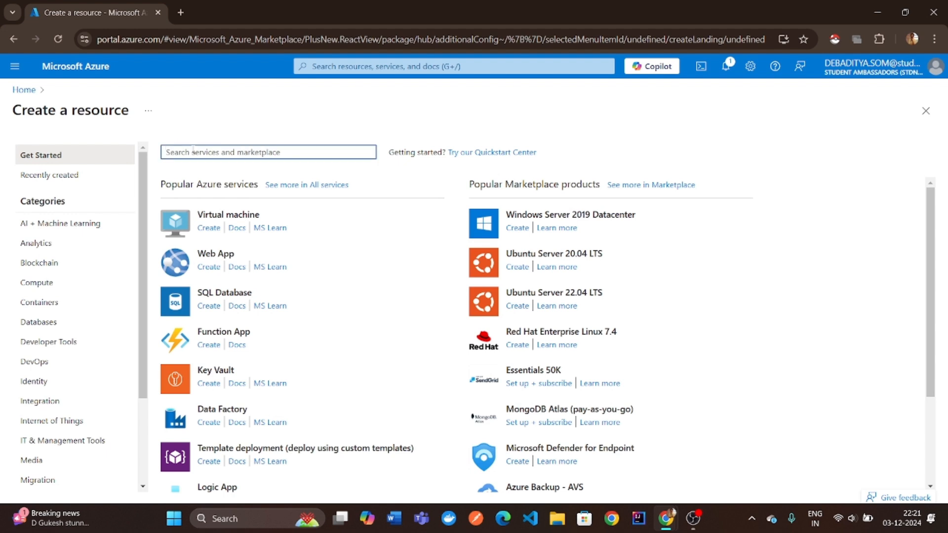
text(static)
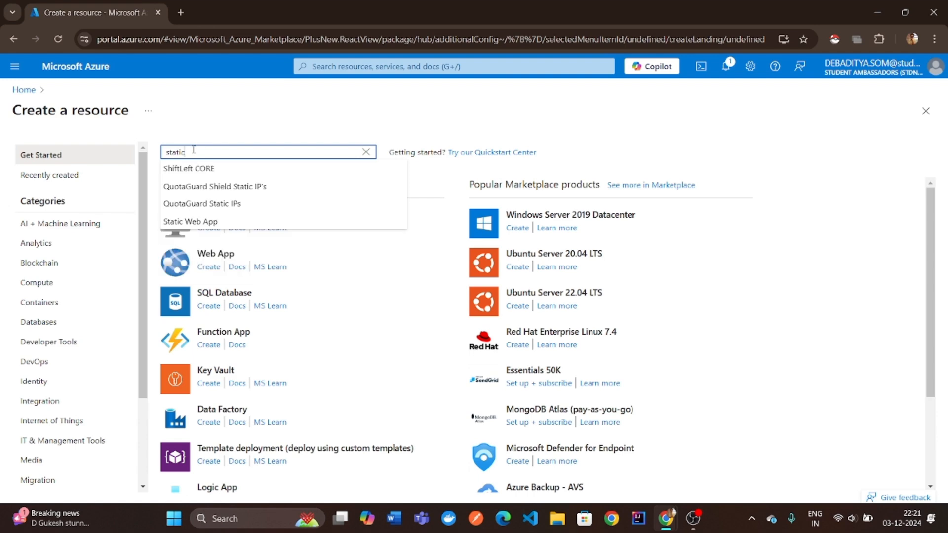
click(190, 221)
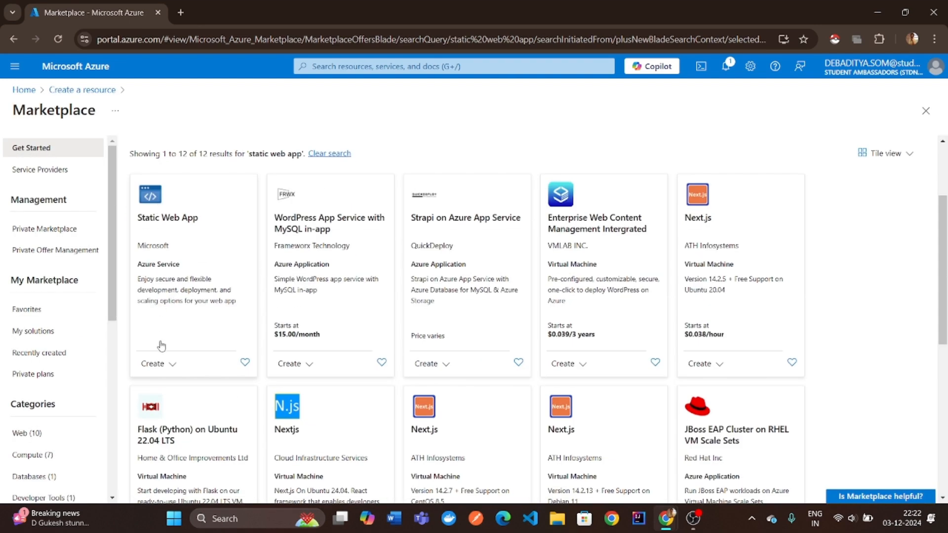
Step: Start creating a Static Web App under the Visual Studio Enterprise Subscription
click(168, 218)
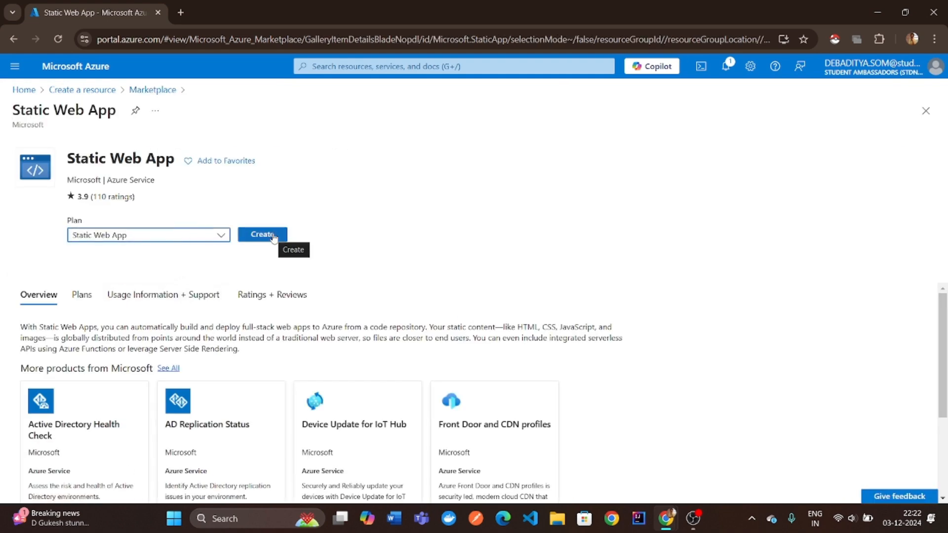
click(262, 234)
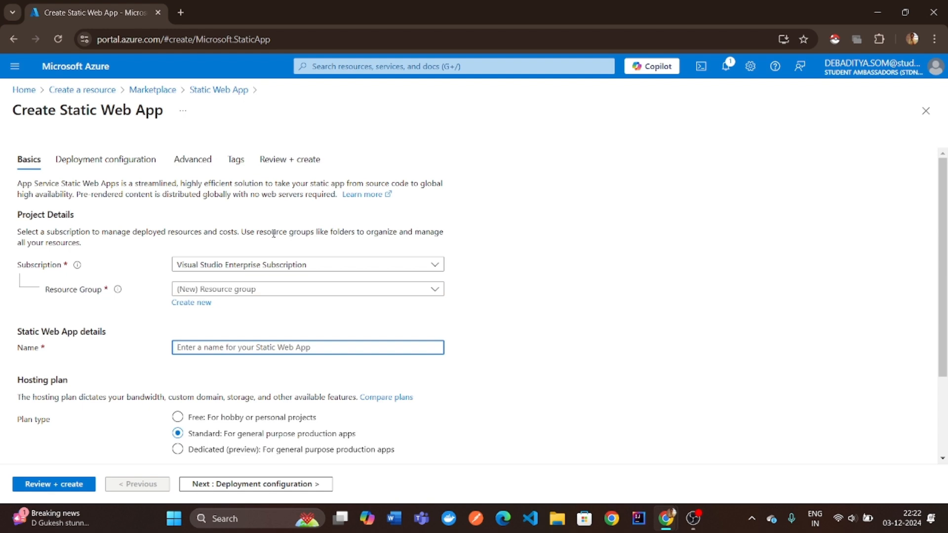
click(308, 264)
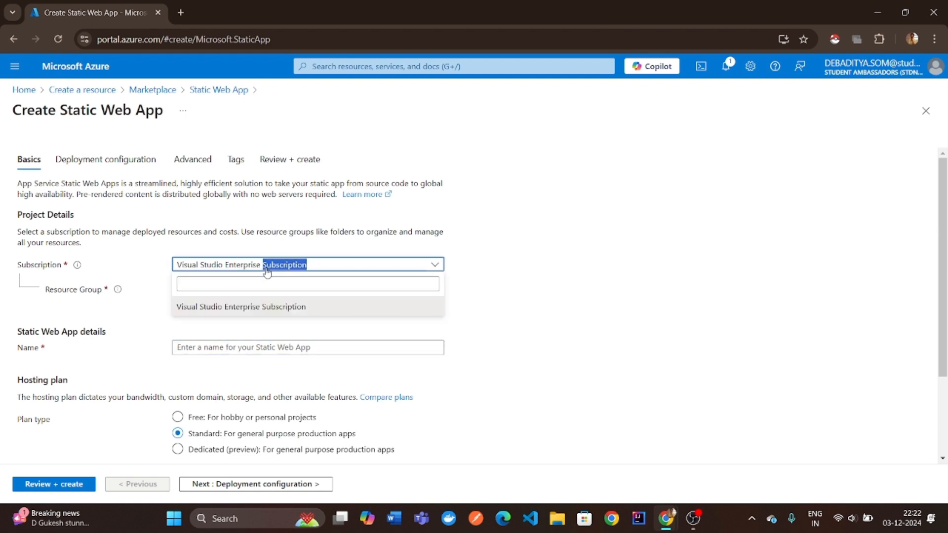
click(307, 289)
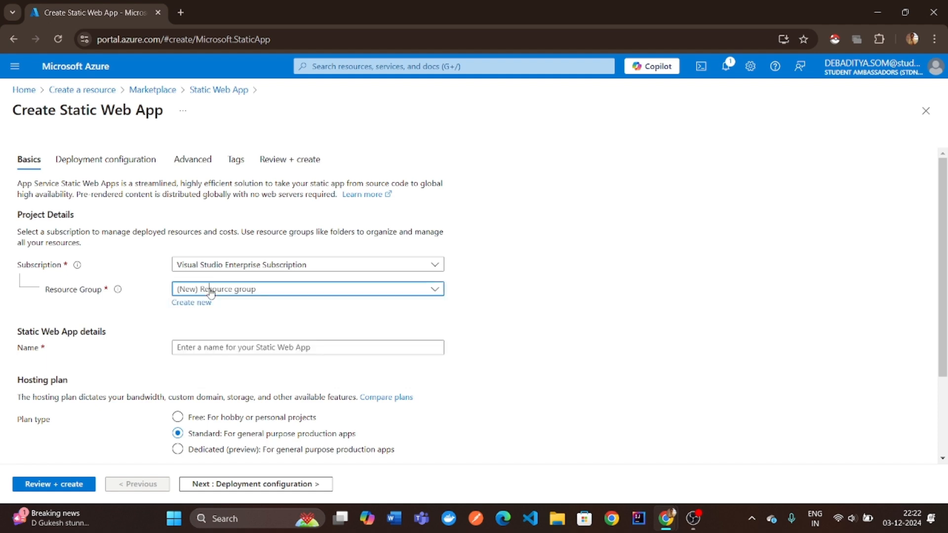
Step: Create a new resource group named YouTube-Demo
click(190, 302)
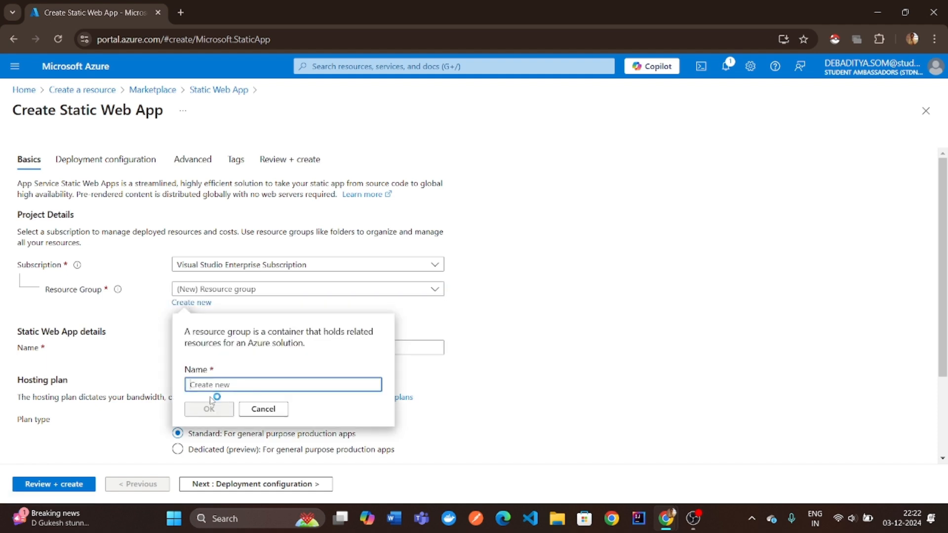
text(YouTube-Demo)
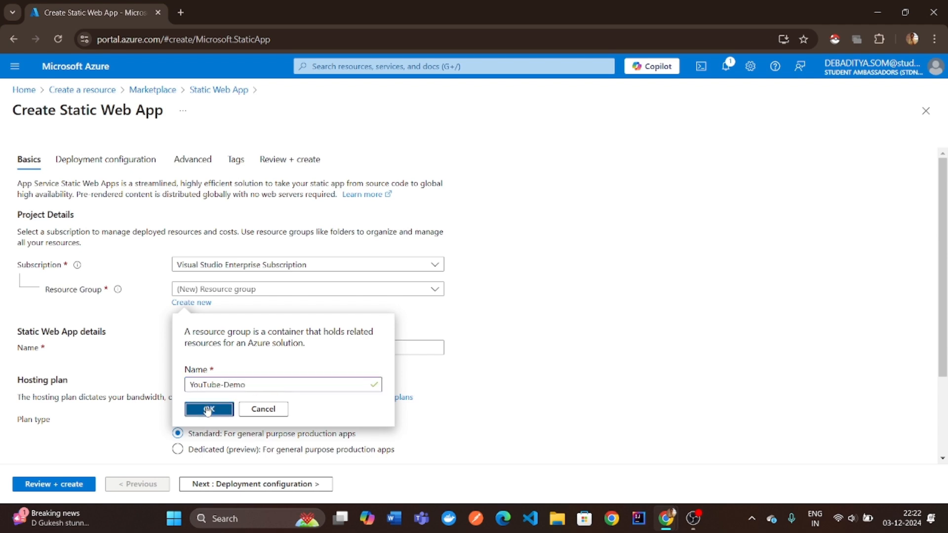
click(208, 410)
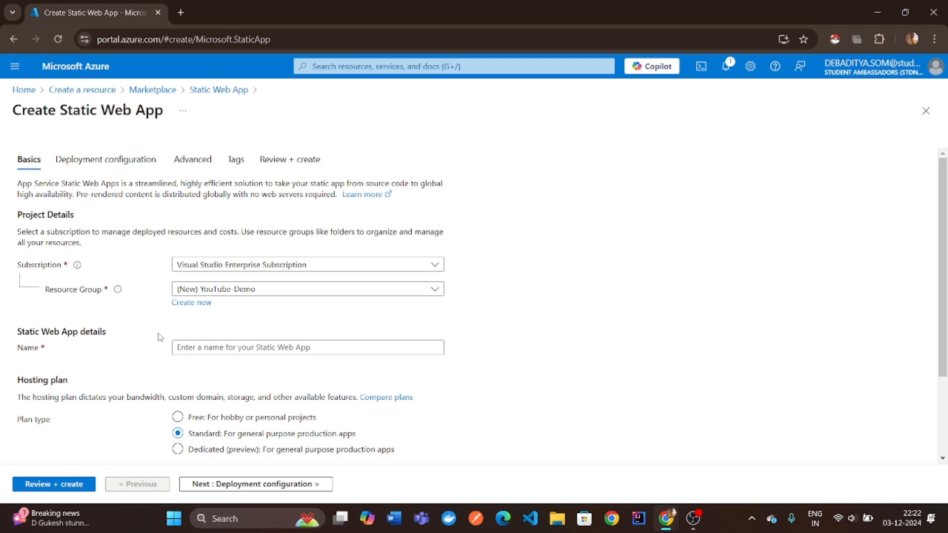
Step: Choose the Free plan type for the static web app
scroll(down, 3)
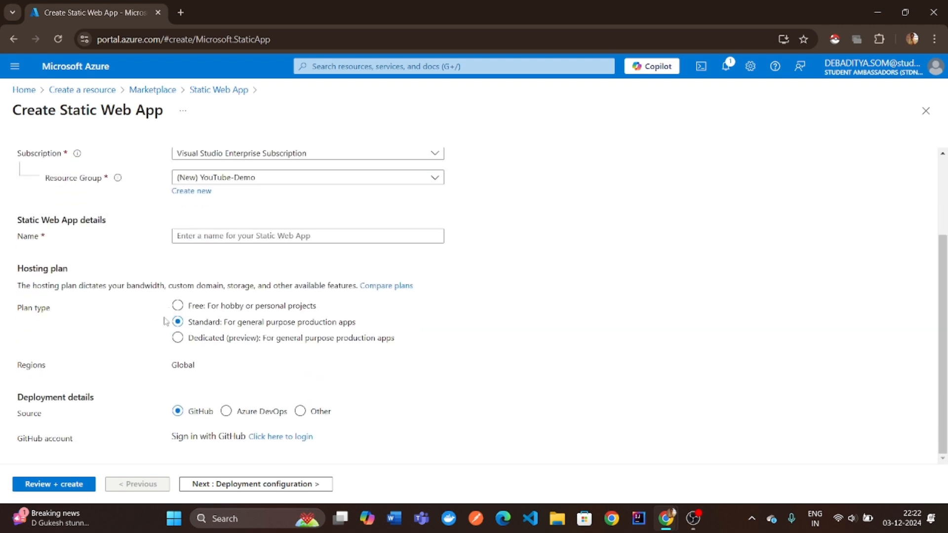
click(177, 305)
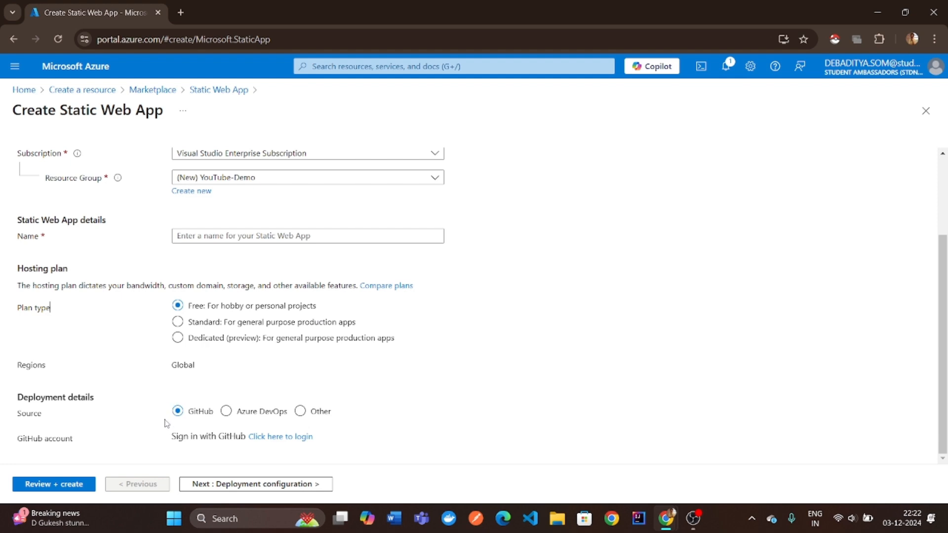
mouse_move(277, 439)
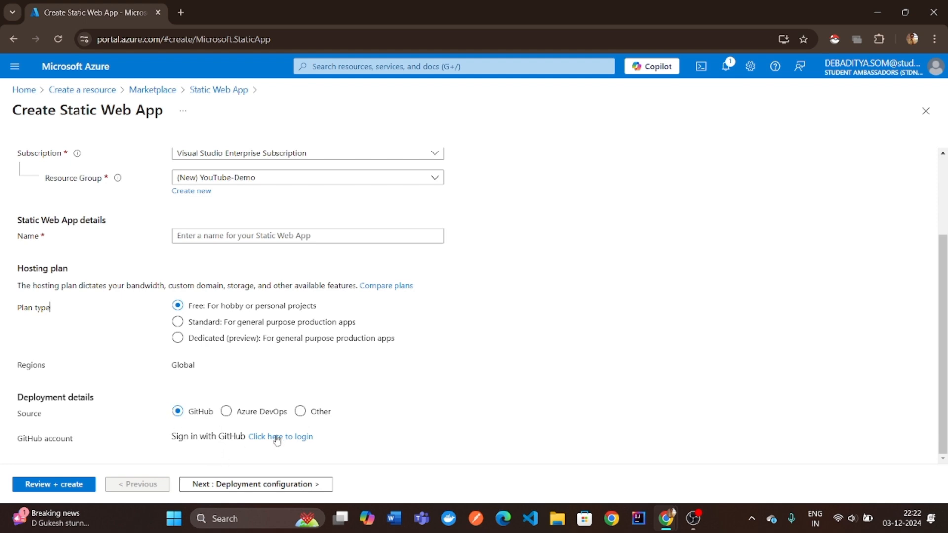
Step: Sign in to GitHub and authorize Azure App Service access
click(280, 436)
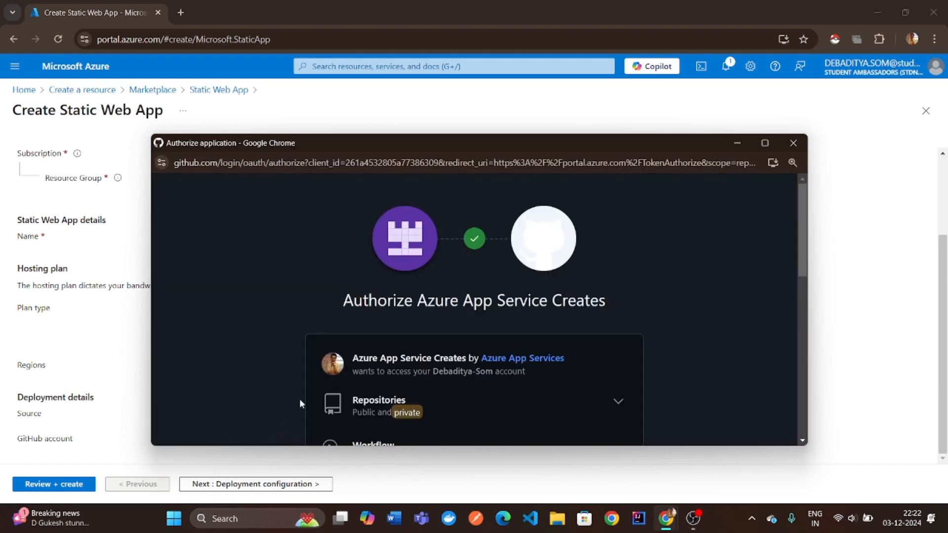
click(764, 142)
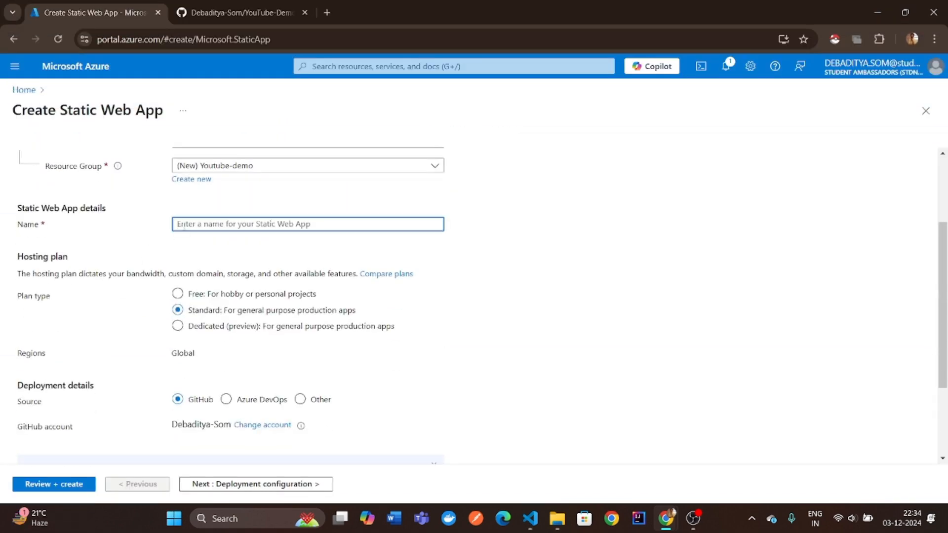
Step: Name the app 'demo' and select the YouTube-Demo repository
text(demo)
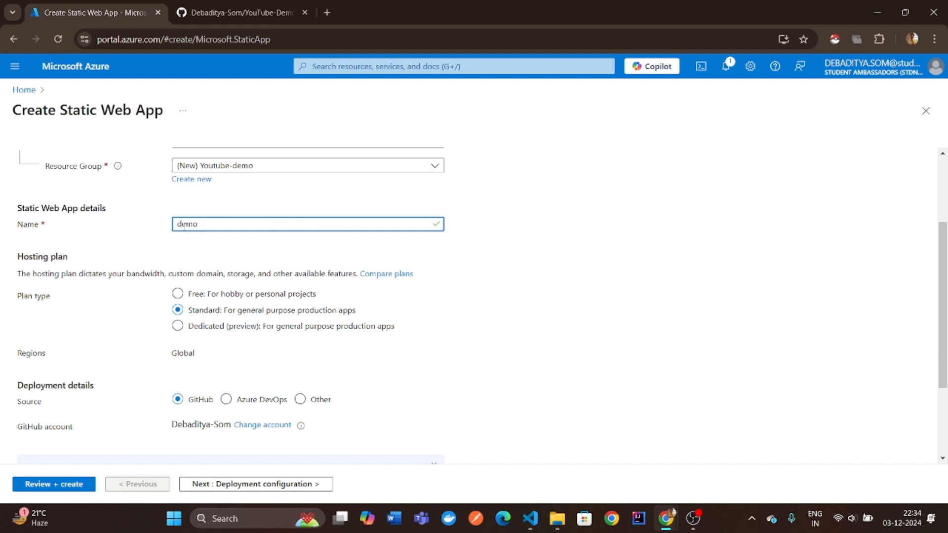
scroll(down, 3)
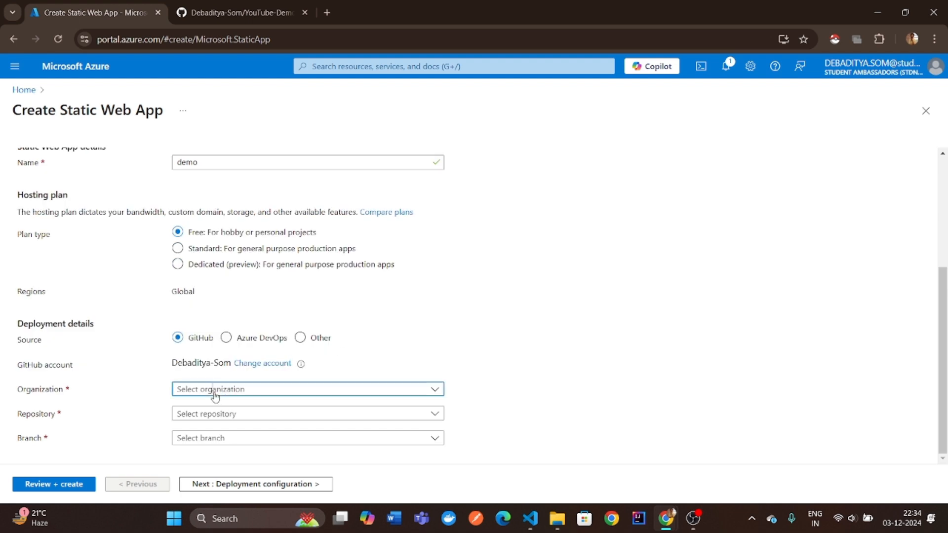
click(307, 389)
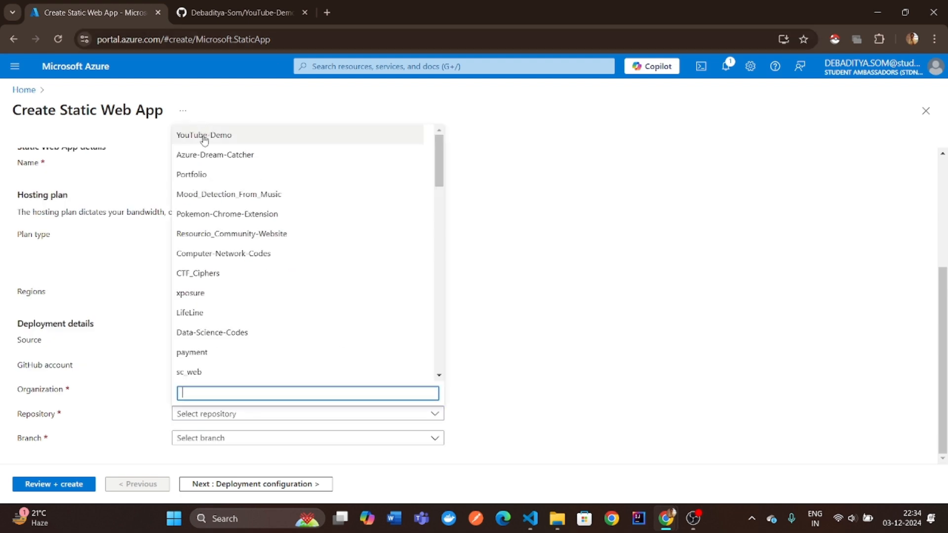
click(204, 134)
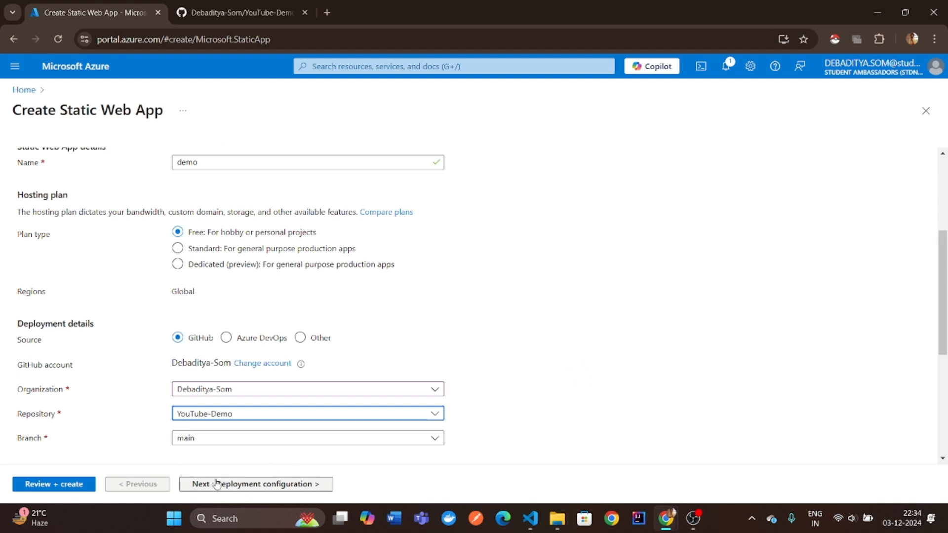
Step: Continue through deployment configuration, authorizing GitHub deployments, to the tag settings
click(255, 484)
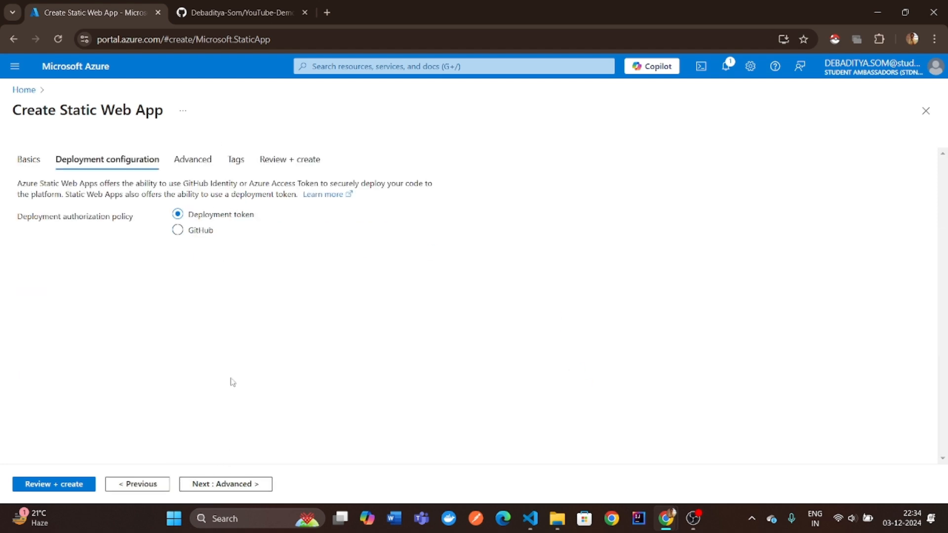
click(178, 231)
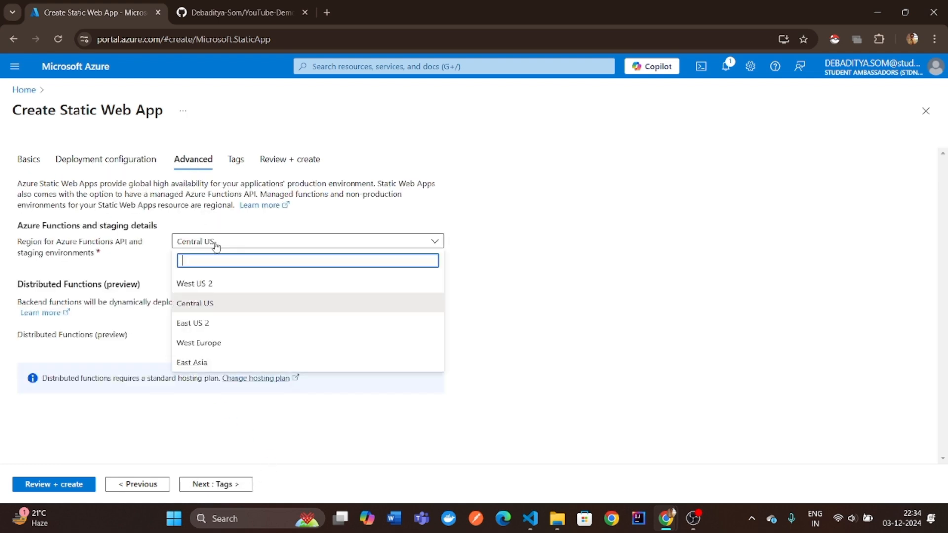
click(215, 484)
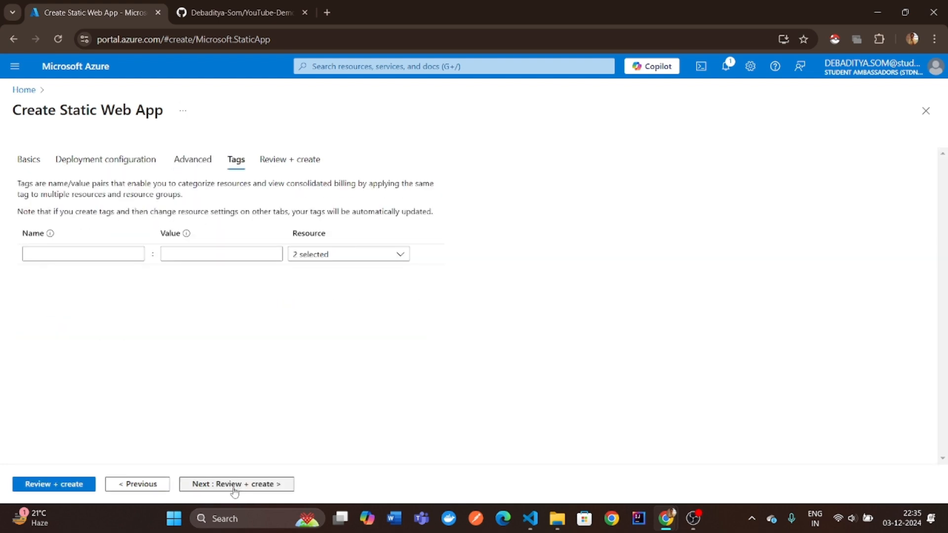
Step: Add the tag latest with value 1, then proceed to Review + create
click(83, 253)
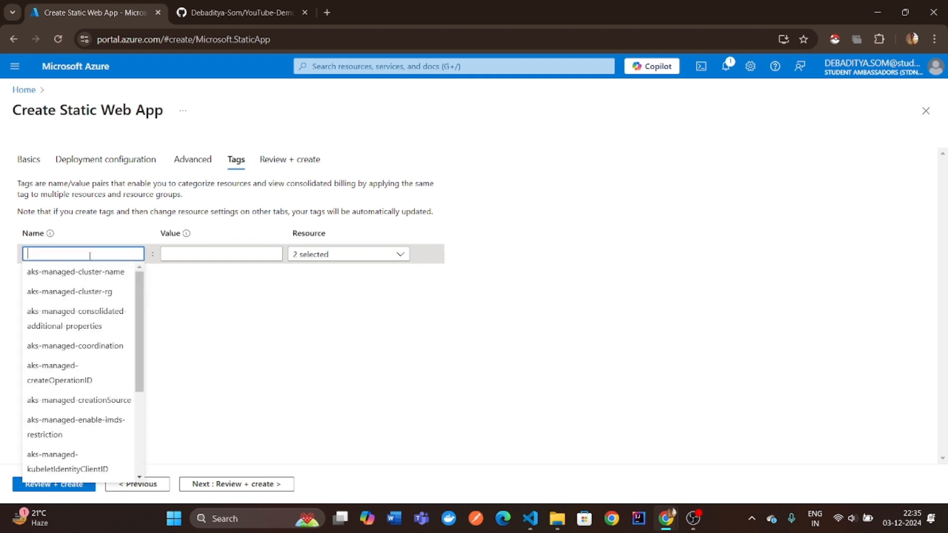
text(latest)
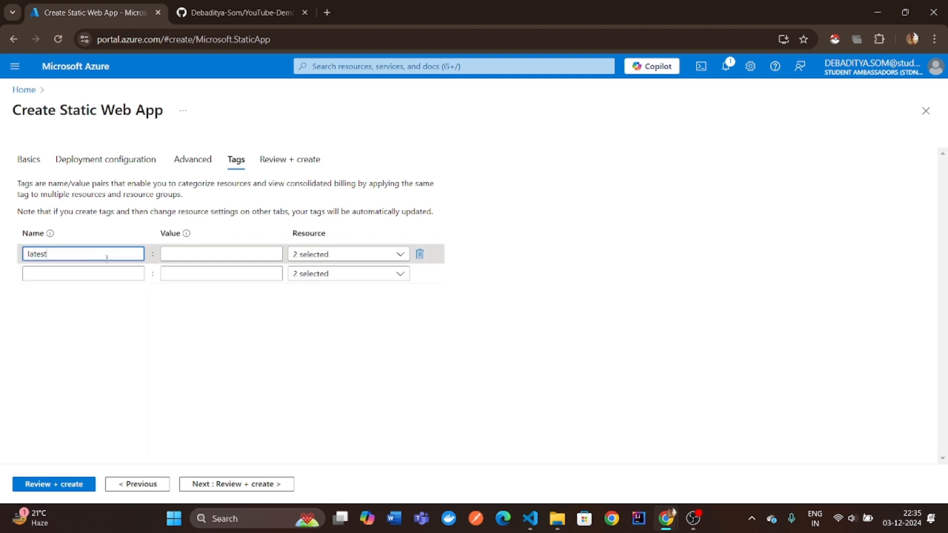
text(1)
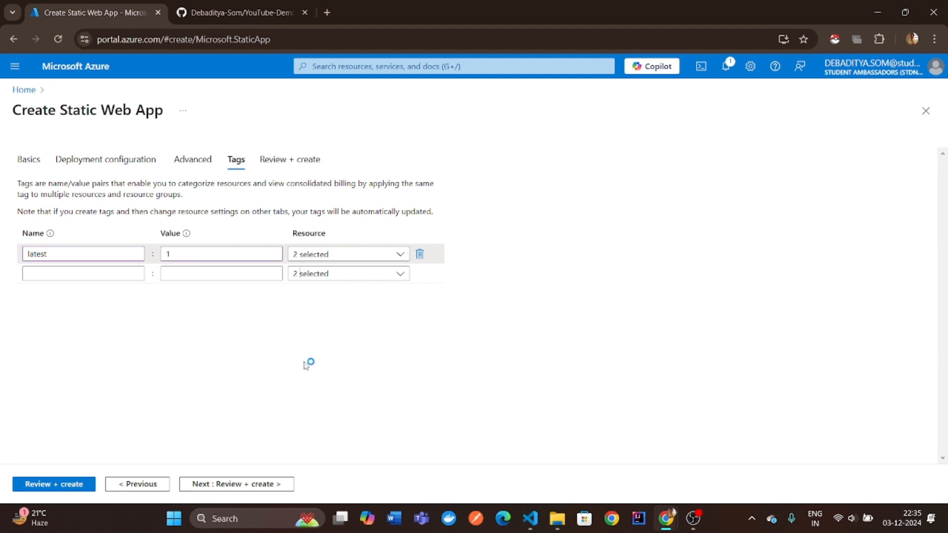
click(236, 483)
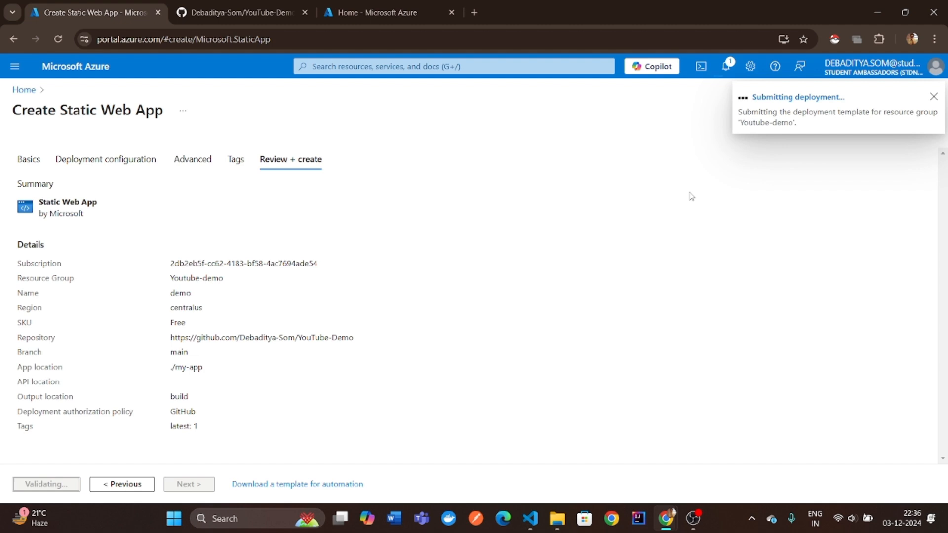
Step: Create the demo static web app deployment in the Youtube-demo resource group
click(932, 97)
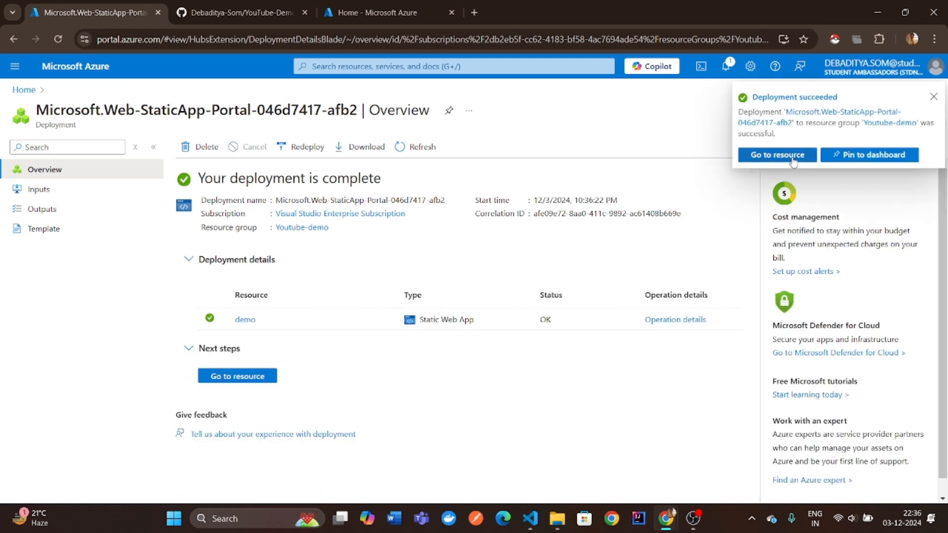
Step: Go to the newly deployed demo static web app resource
click(776, 155)
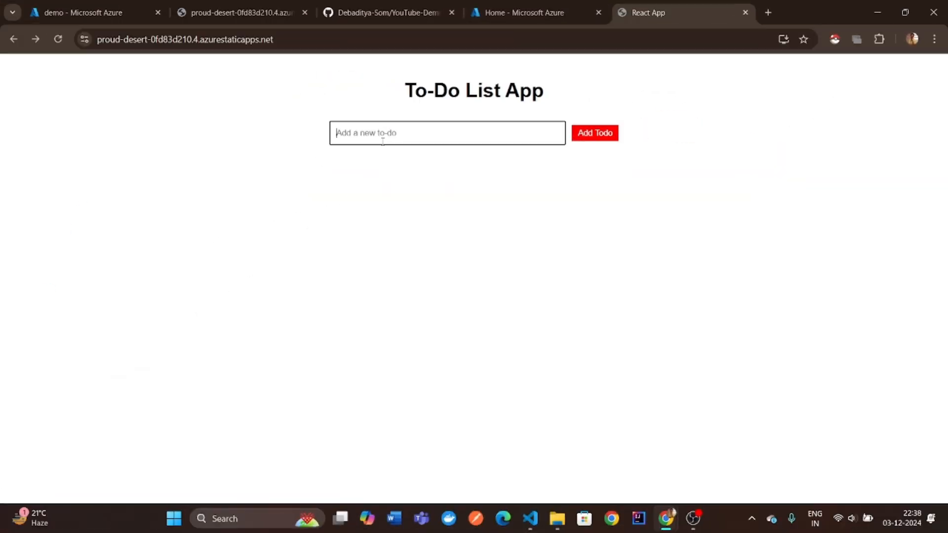
Step: On the live site, add to-dos 'yay' and 'deployed on cloud', then delete them
text(yay)
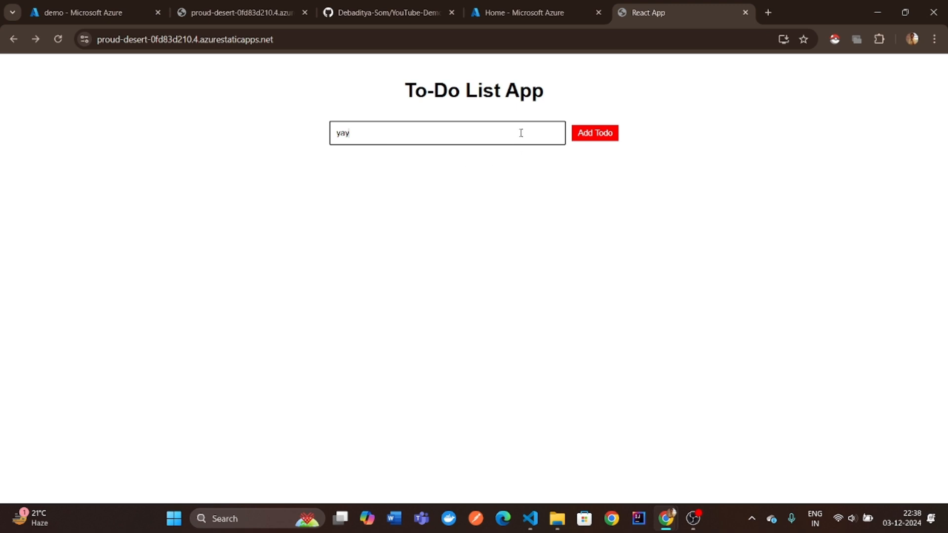
click(593, 133)
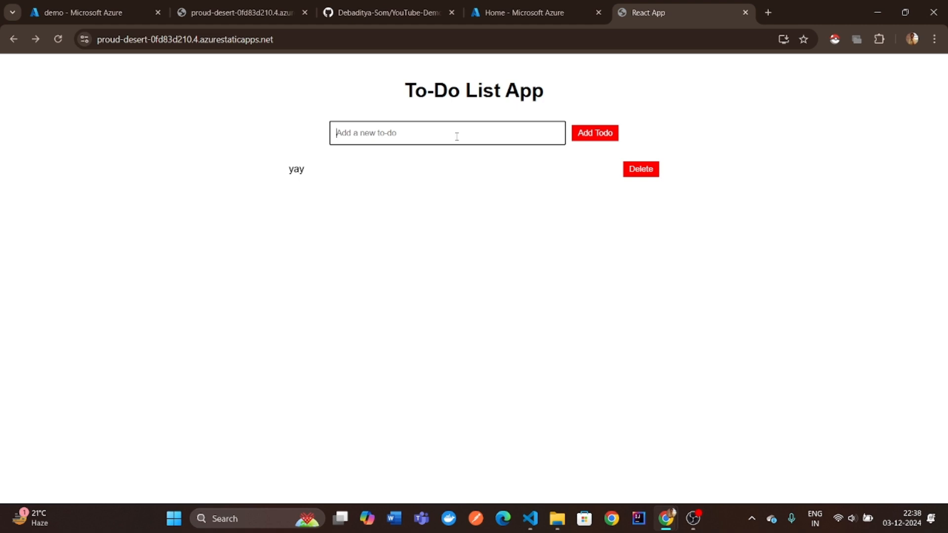
text(depoyed o)
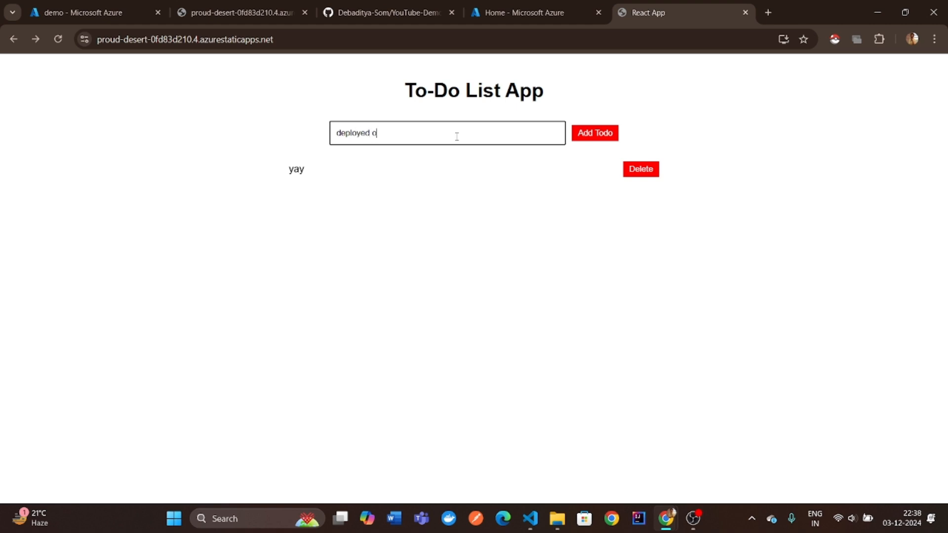
text(n cloud)
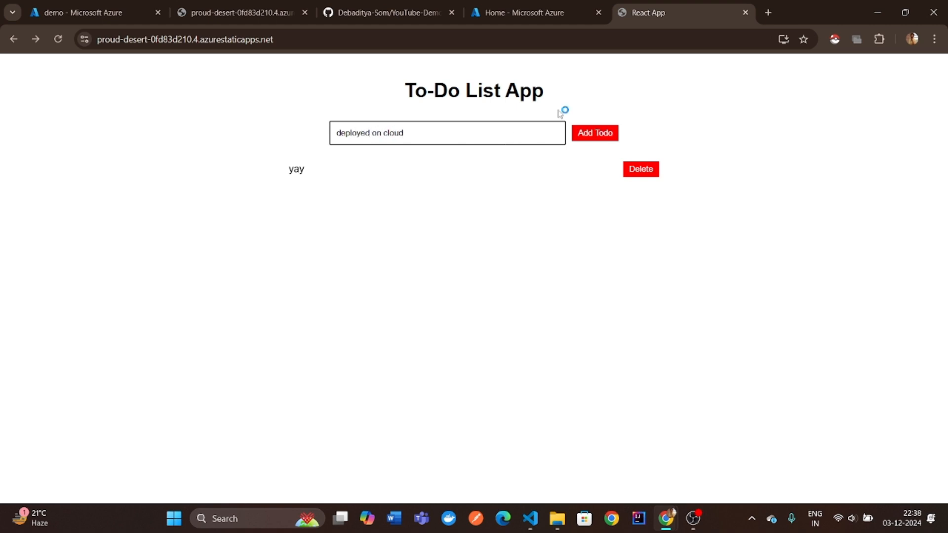
click(593, 132)
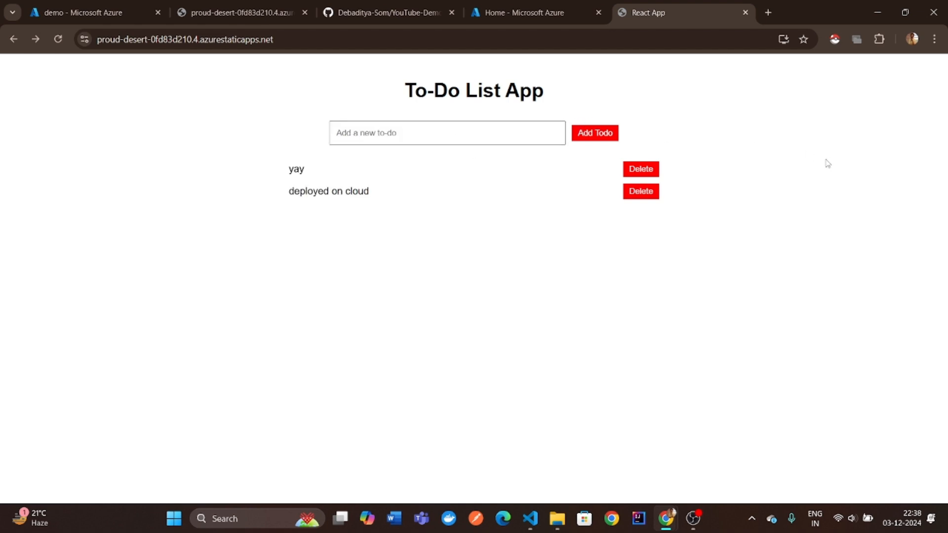
click(640, 170)
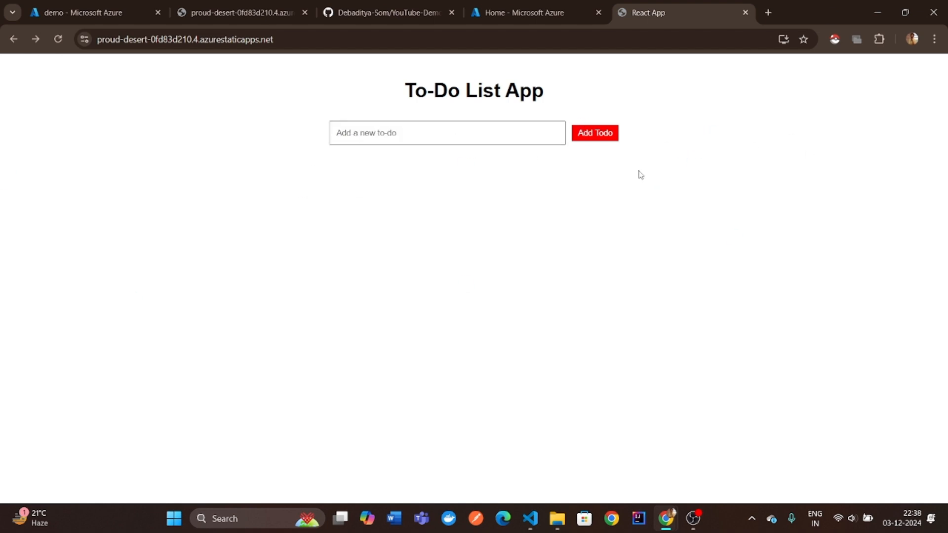